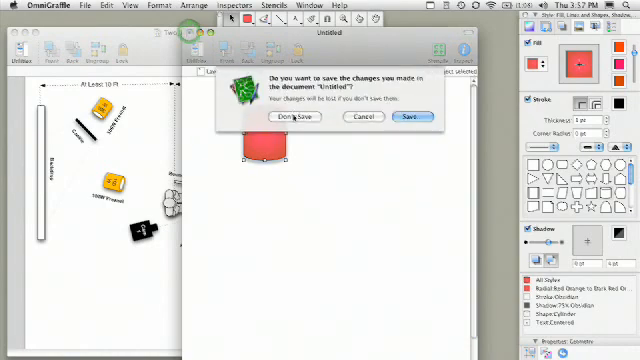
- Close the Untitled document without saving its changes
left_click(291, 117)
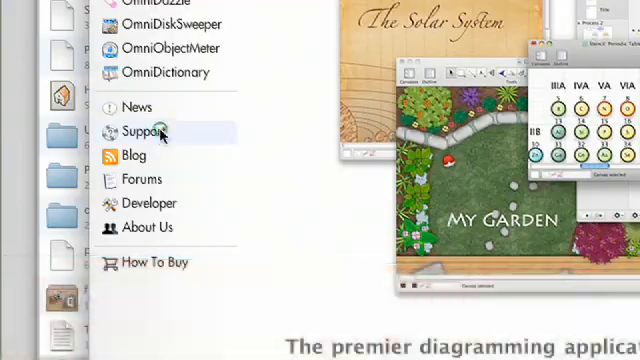
- Go to Omni Group's Support pages and show the OmniGraffle support section
left_click(140, 129)
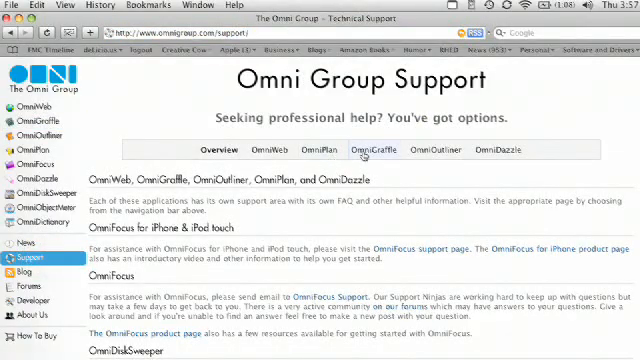
left_click(373, 149)
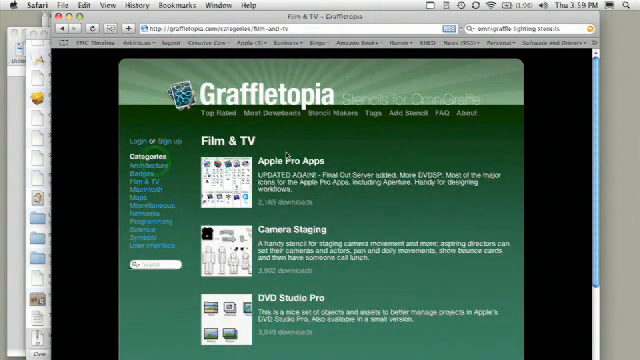
- Scroll through Graffletopia's Film & TV stencil listing
scroll("down", 3)
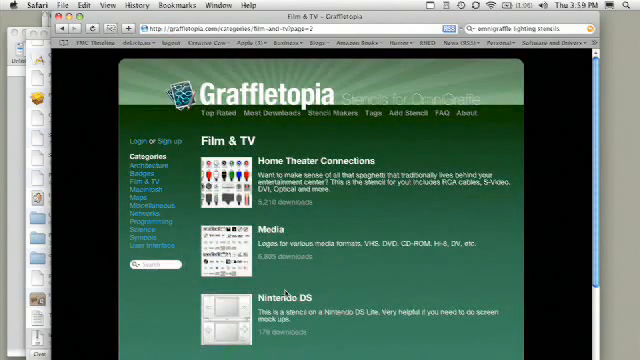
scroll("down", 3)
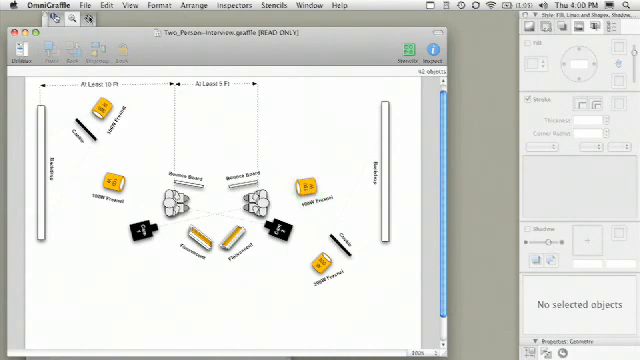
- Bring up the zoom options for the Two_Person_Interview lighting diagram
left_click(124, 5)
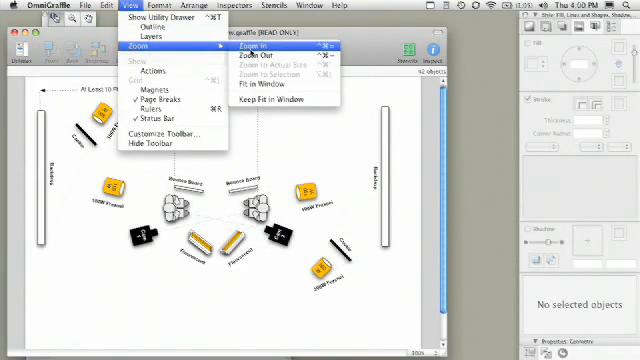